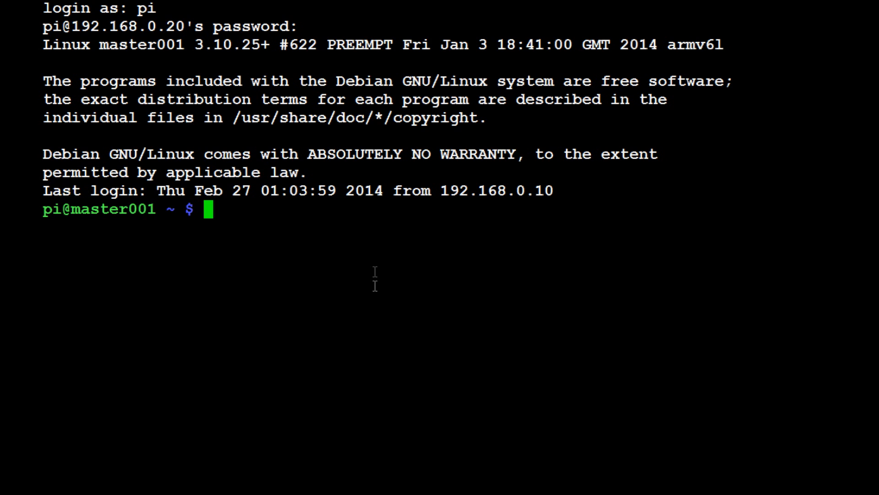
{"action": "mouse_move", "coordinate": [447, 208]}
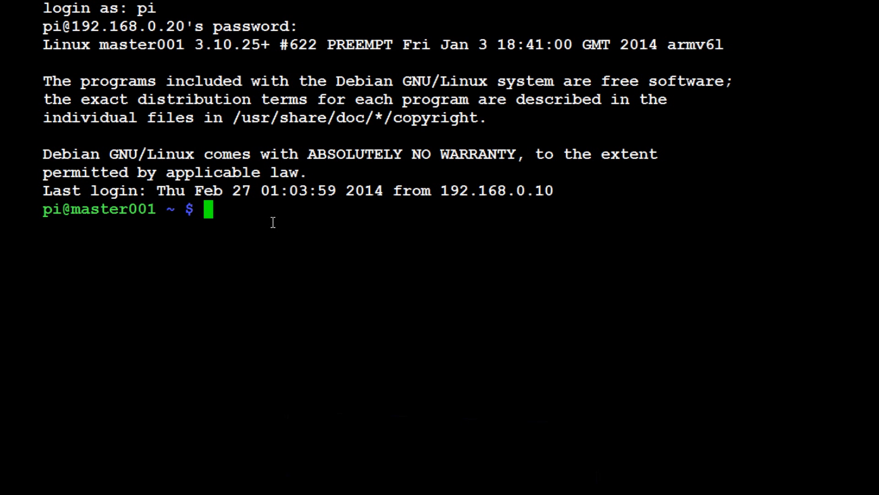
{"action": "mouse_move", "coordinate": [287, 237]}
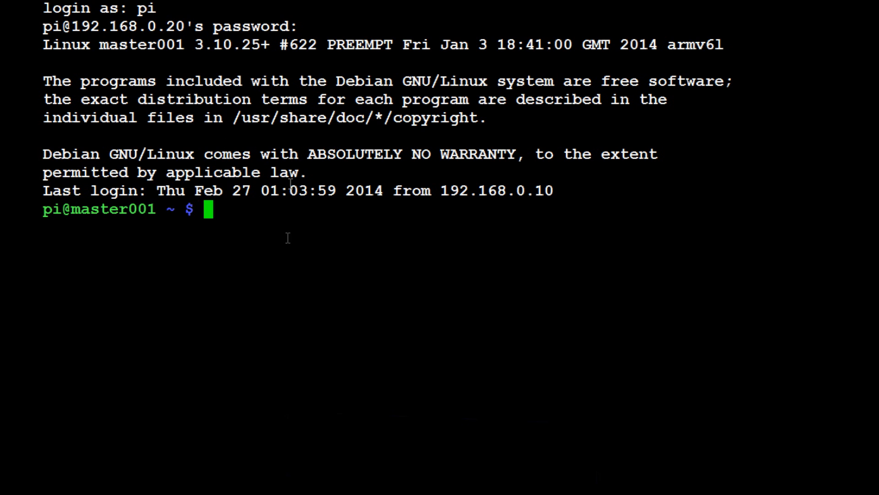
- List the home directory, move into Desktop, and begin opening the script with sudo nano
{"action": "type", "text": "ls"}
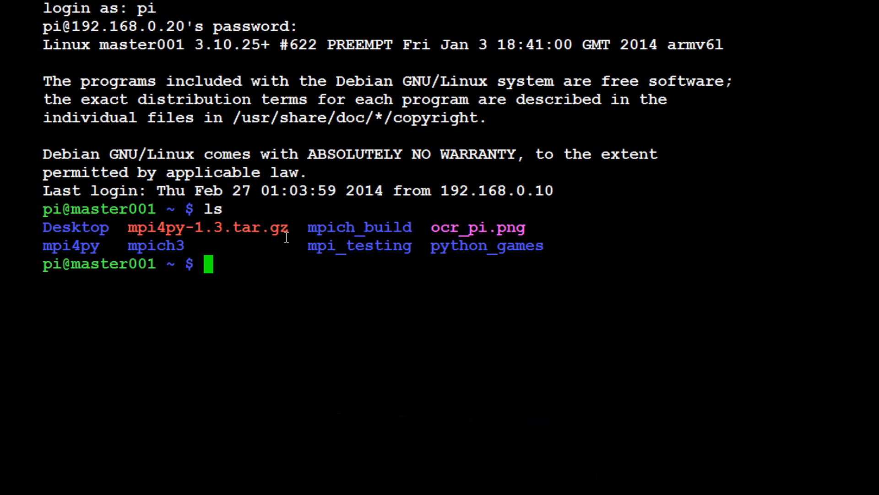
{"action": "type", "text": "cd Desktop"}
{"action": "type", "text": "cd sct"}
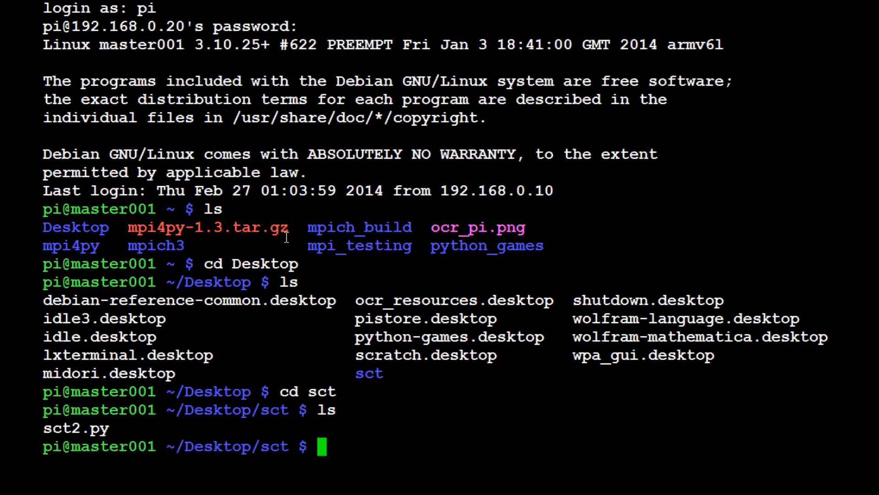
{"action": "type", "text": "sudo nano s"}
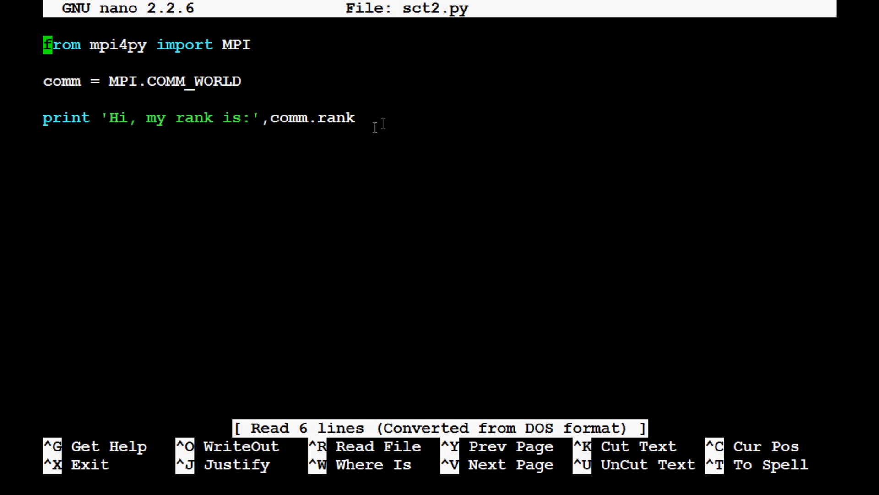
{"action": "mouse_move", "coordinate": [403, 314]}
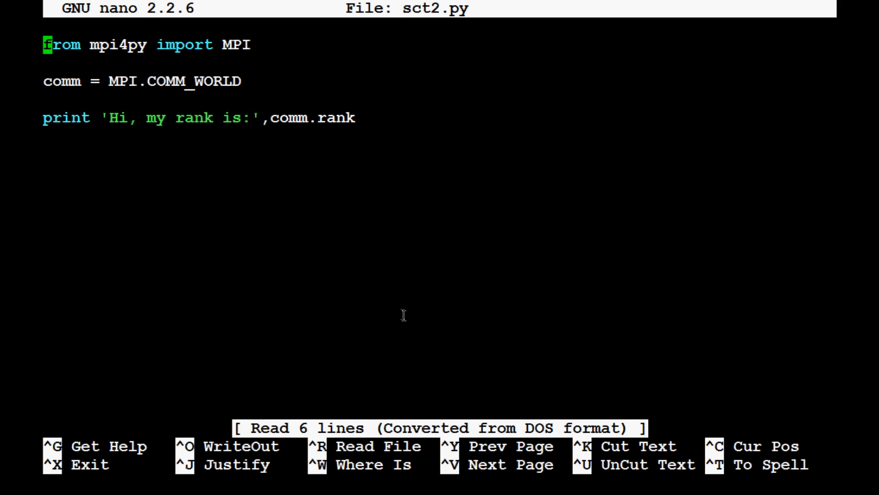
{"action": "mouse_move", "coordinate": [345, 34]}
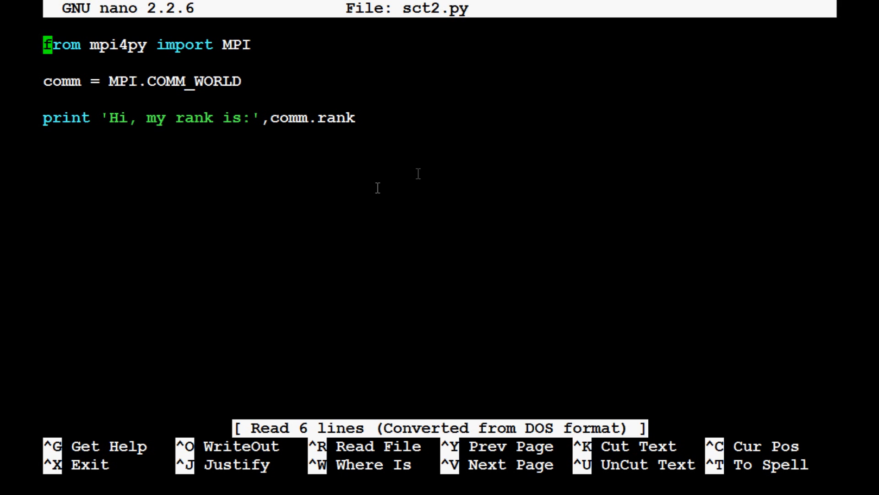
- Exit nano after reviewing the rank-printing sct2.py script
{"action": "key", "text": "ctrl+x"}
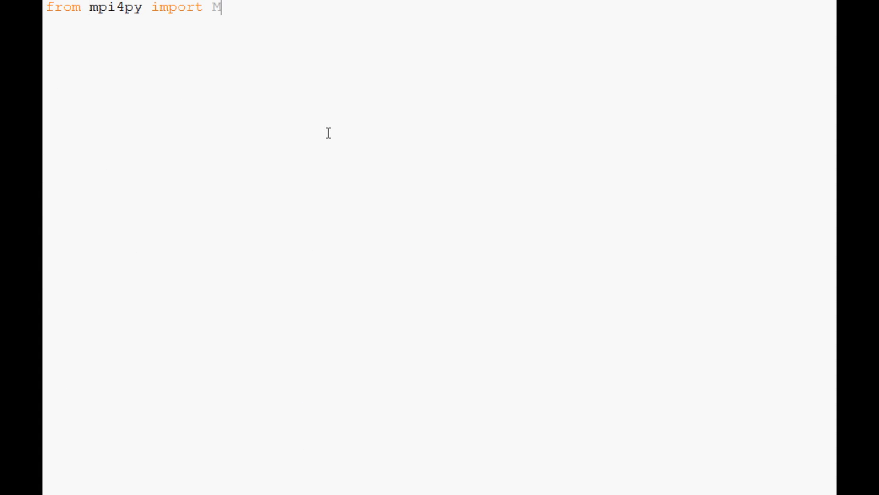
- Finish the mpi4py MPI import and assign comm = MPI.COMM_WORLD
{"action": "type", "text": "PI"}
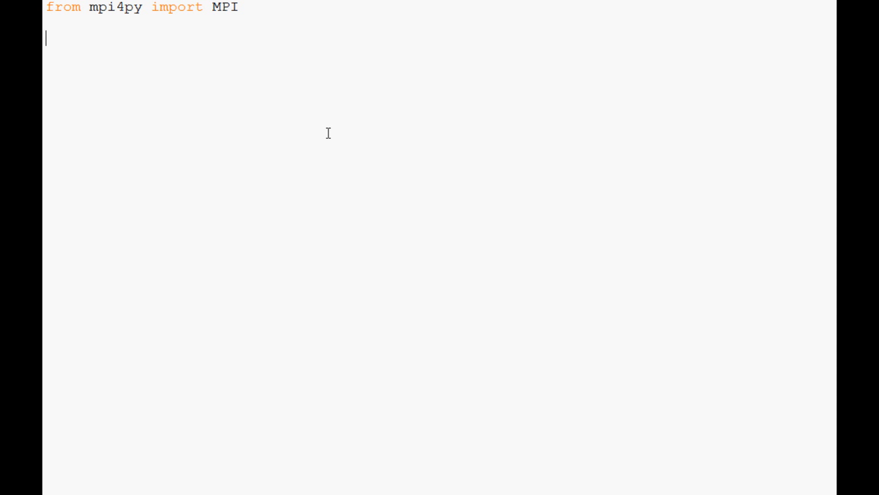
{"action": "type", "text": "comm ="}
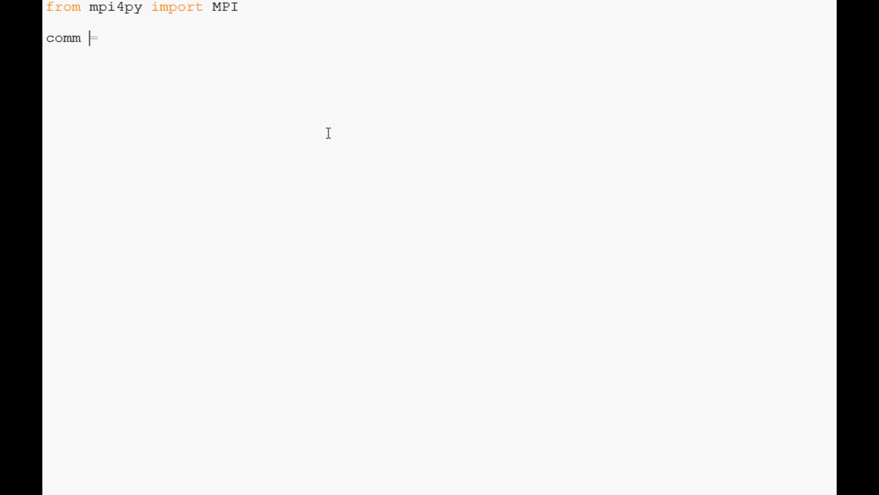
{"action": "type", "text": "MPI."}
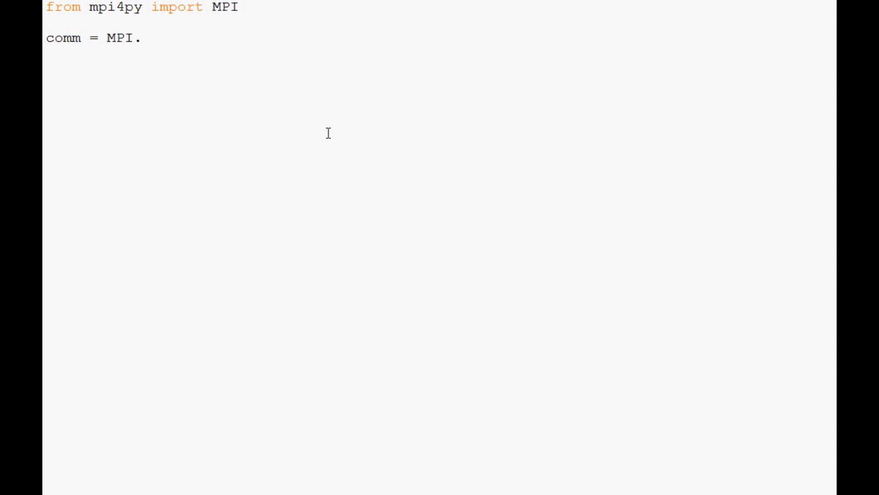
{"action": "type", "text": "COMM"}
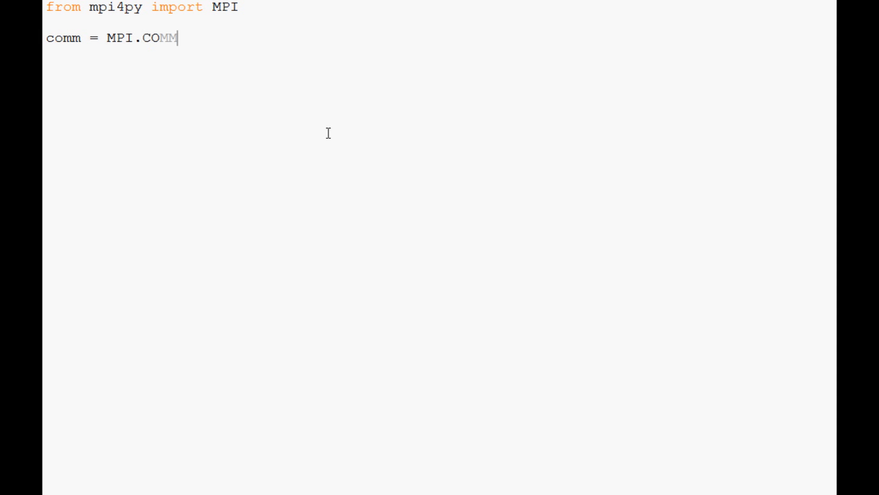
{"action": "type", "text": "_WORLD"}
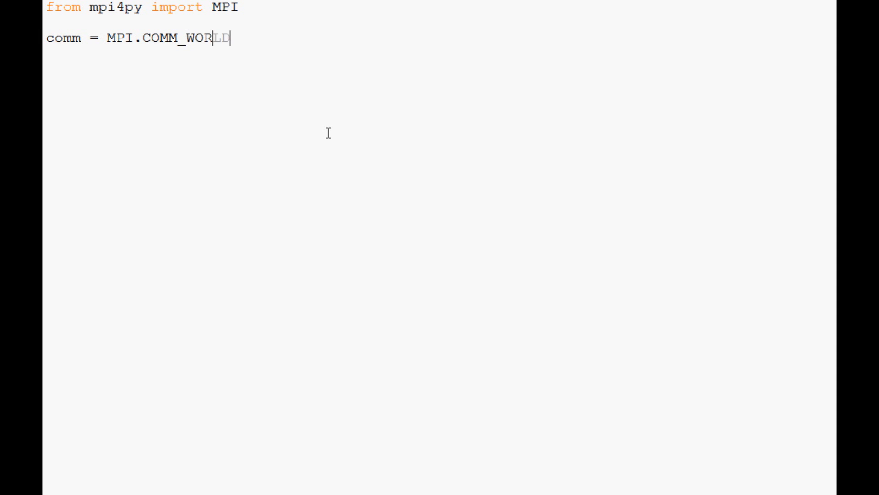
{"action": "key", "text": "Tab"}
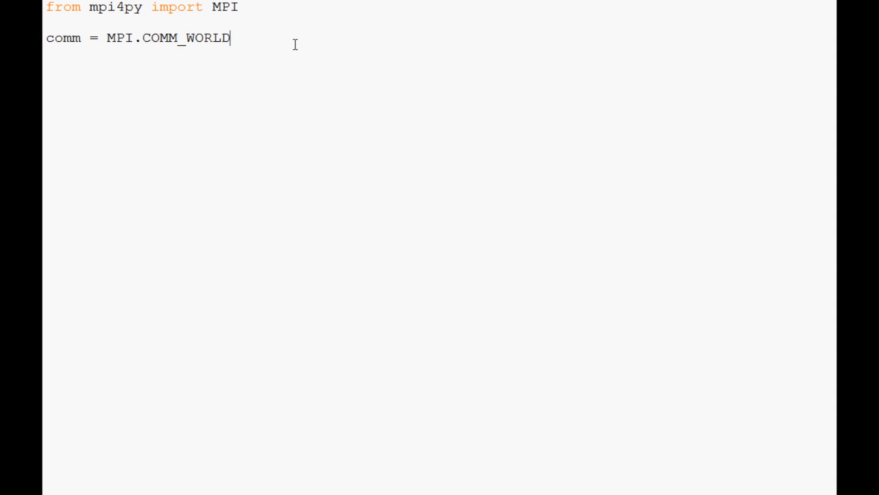
{"action": "key", "text": "enter"}
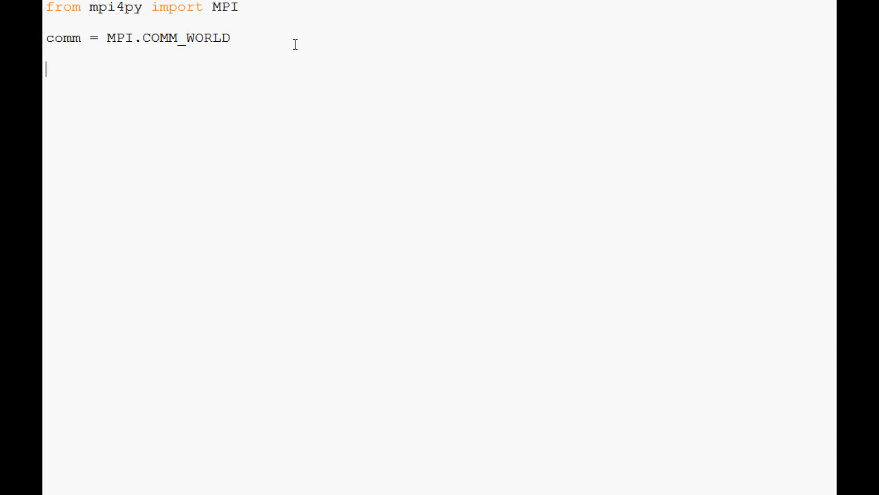
- Add the line print "my rank is",comm.rank
{"action": "type", "text": "PRINT"}
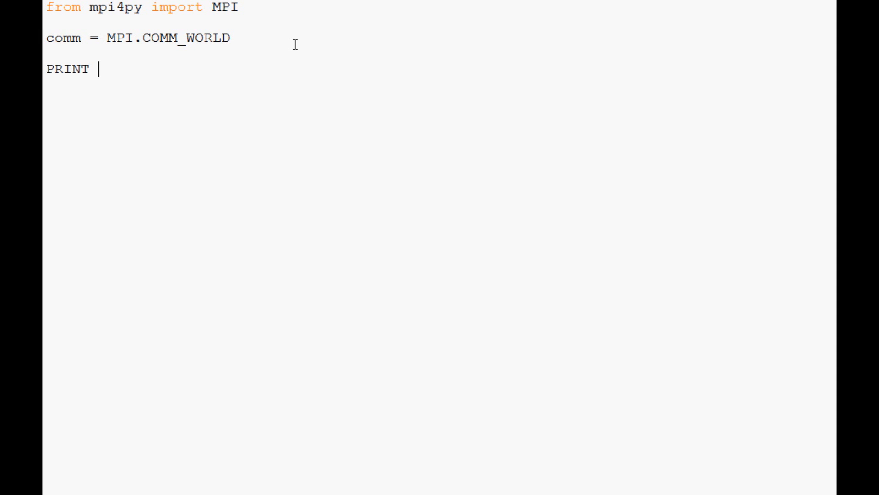
{"action": "type", "text": "\""}
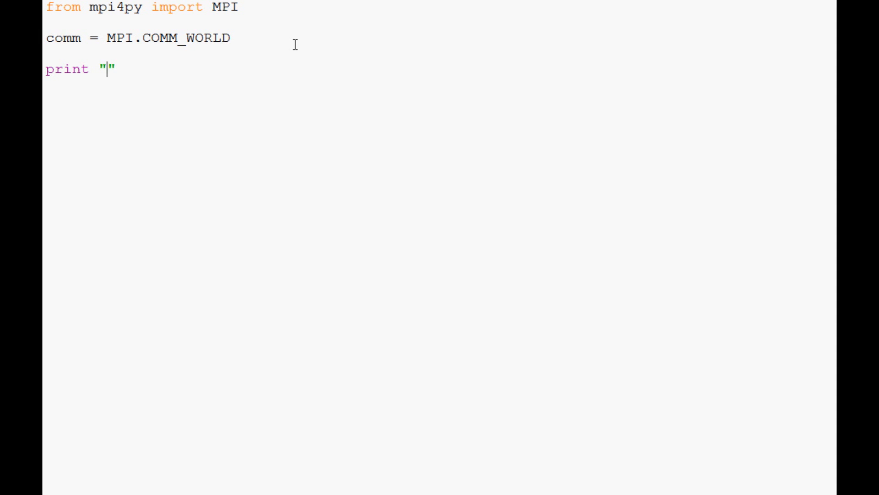
{"action": "type", "text": "my rank is"}
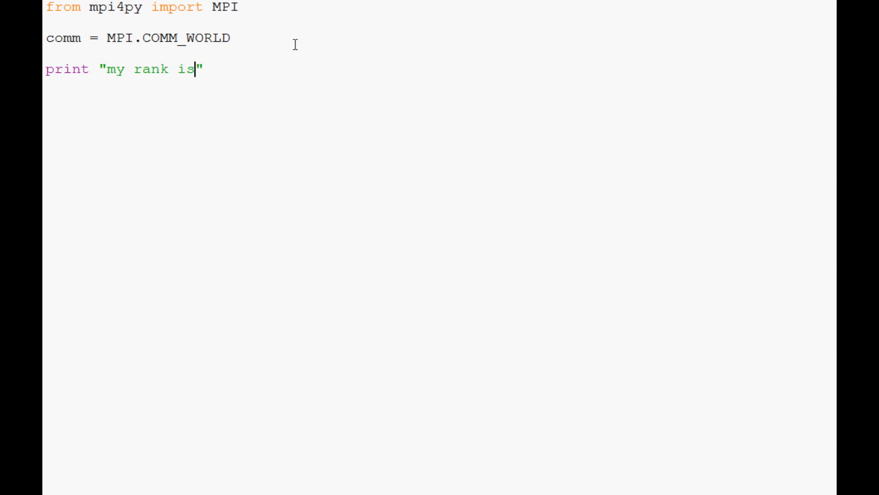
{"action": "type", "text": ",comm.rank"}
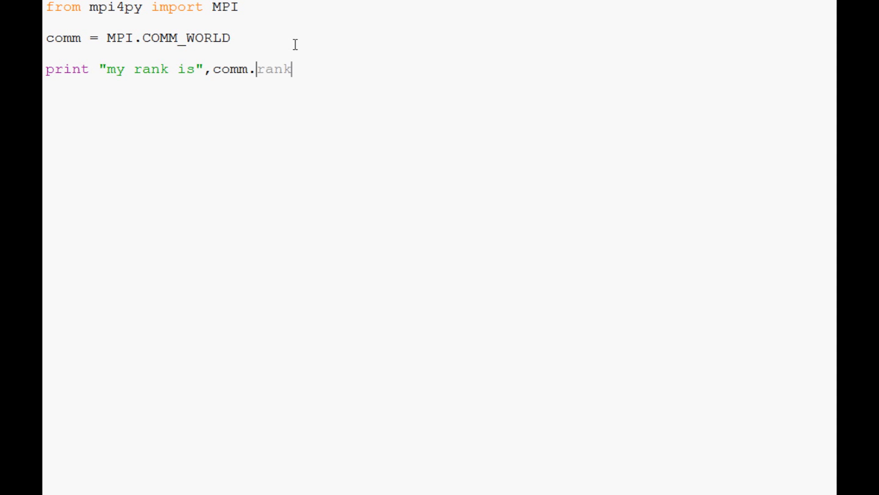
{"action": "key", "text": "enter"}
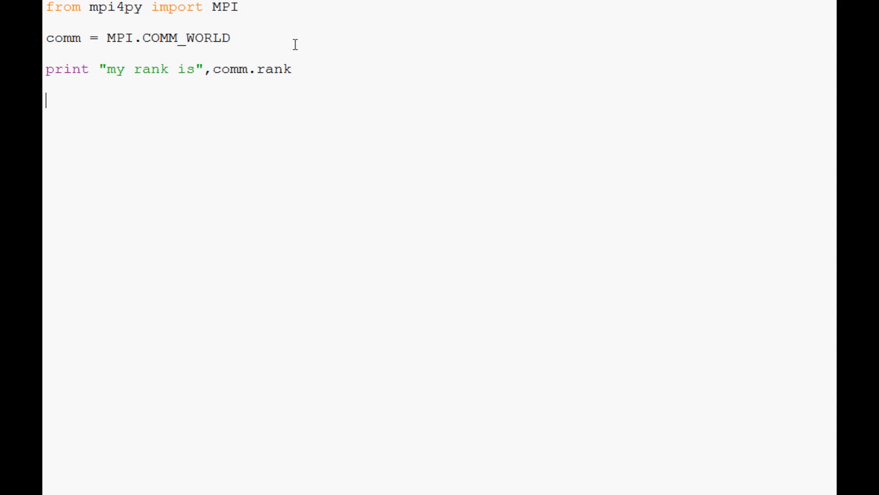
- Add an if comm.rank == 1 branch printing 'doing the task of rank 1'
{"action": "type", "text": "if comm.rank == 1:"}
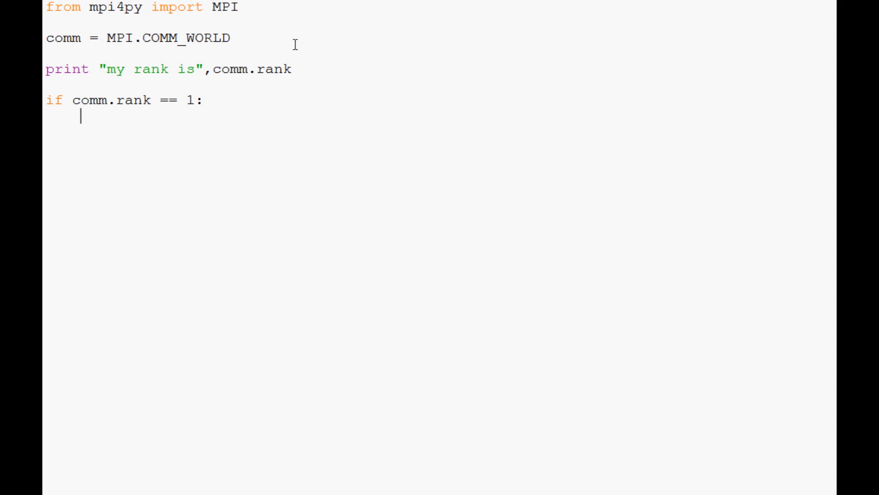
{"action": "mouse_move", "coordinate": [675, 166]}
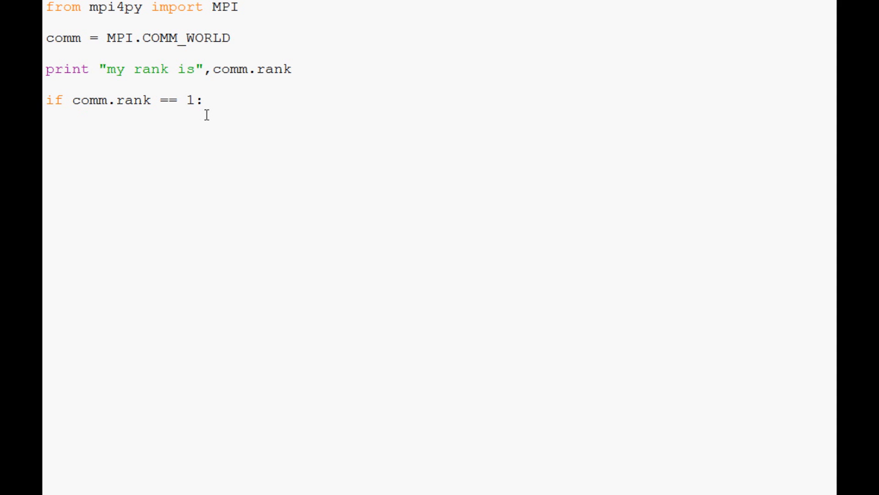
{"action": "type", "text": "print ''"}
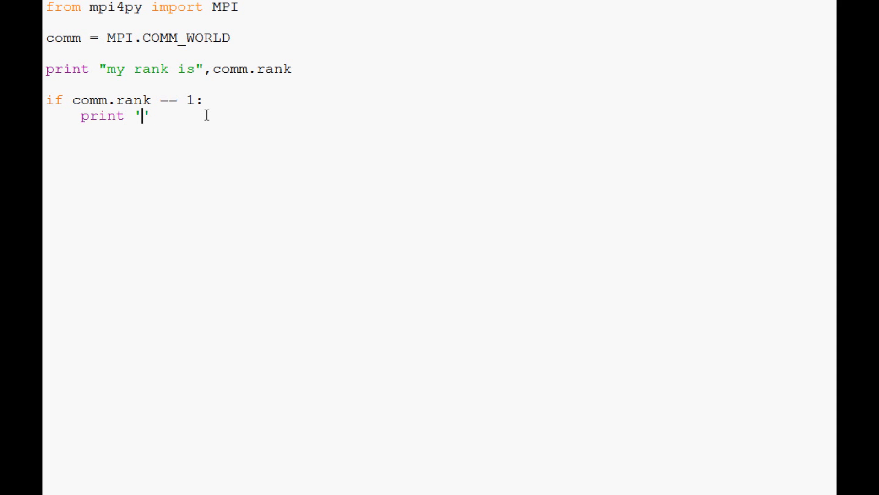
{"action": "type", "text": "doing the task of rank 1"}
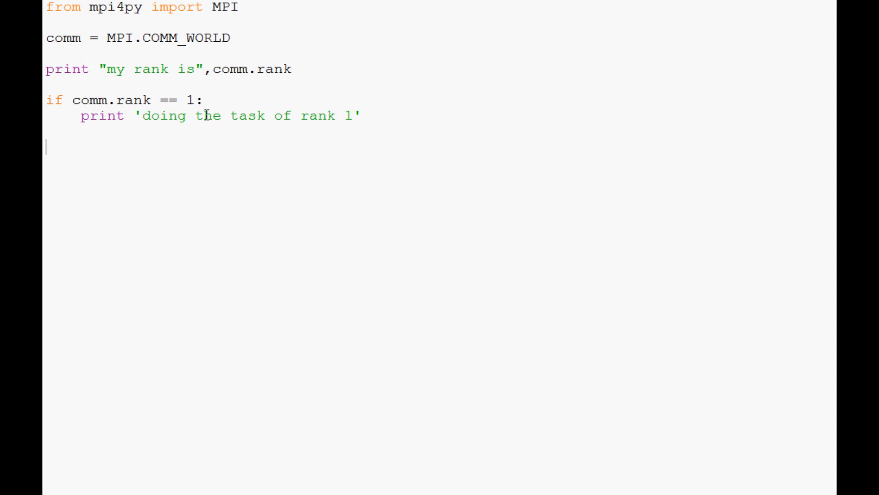
- Add an if comm.rank == 0 branch printing 'doing the task of rank 0'
{"action": "type", "text": "if comm.rank == 0:"}
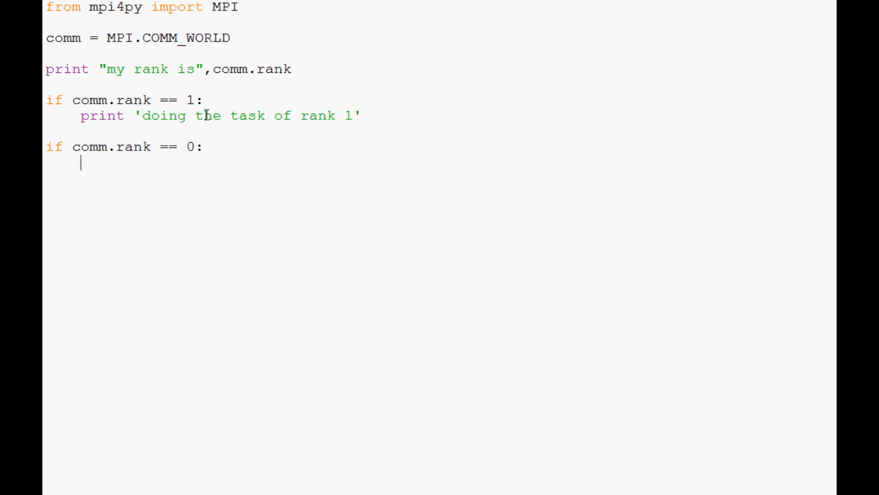
{"action": "type", "text": "print ''"}
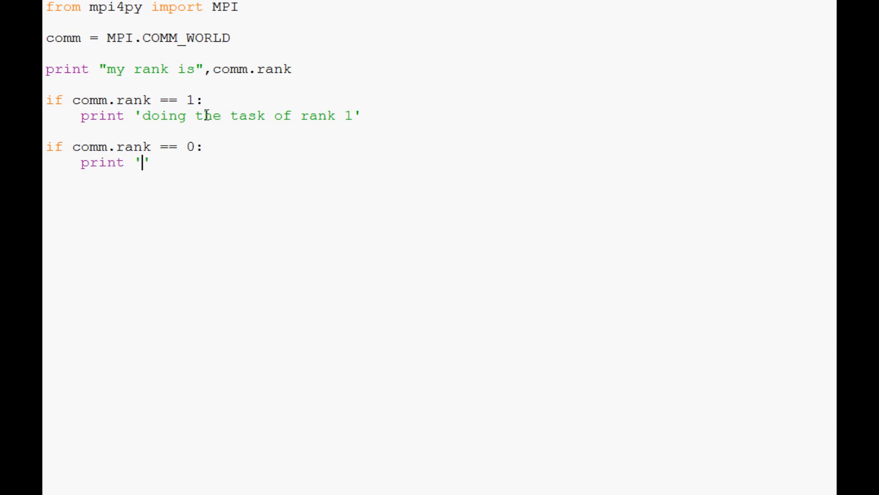
{"action": "type", "text": "doing the task of rank 0"}
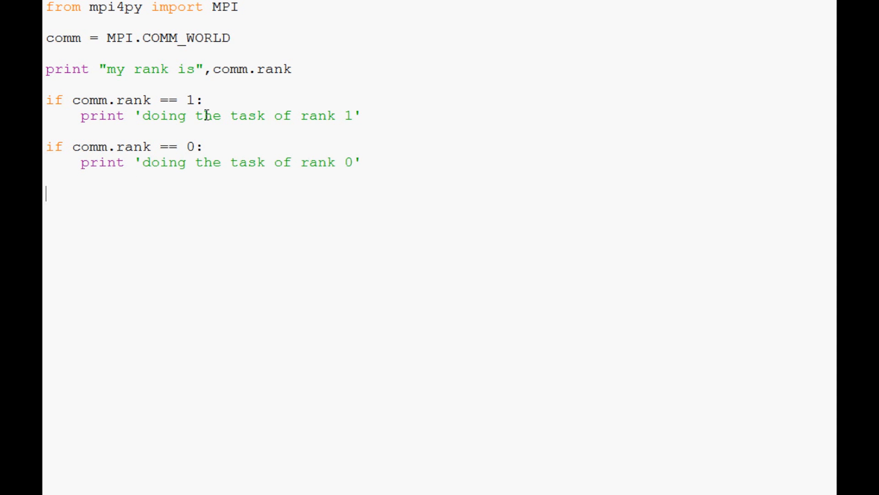
- Add an if comm.rank == 2 branch printing 'doing the task of rank 2'
{"action": "type", "text": "if comm."}
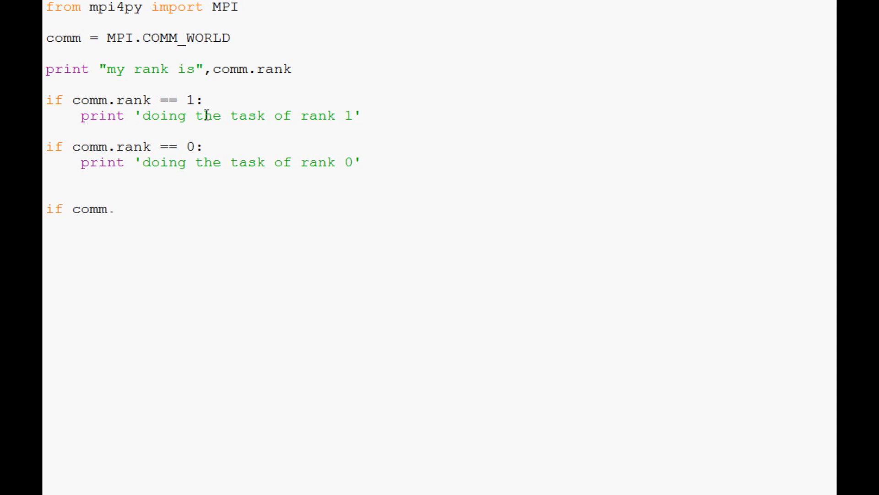
{"action": "type", "text": "rank == 2:"}
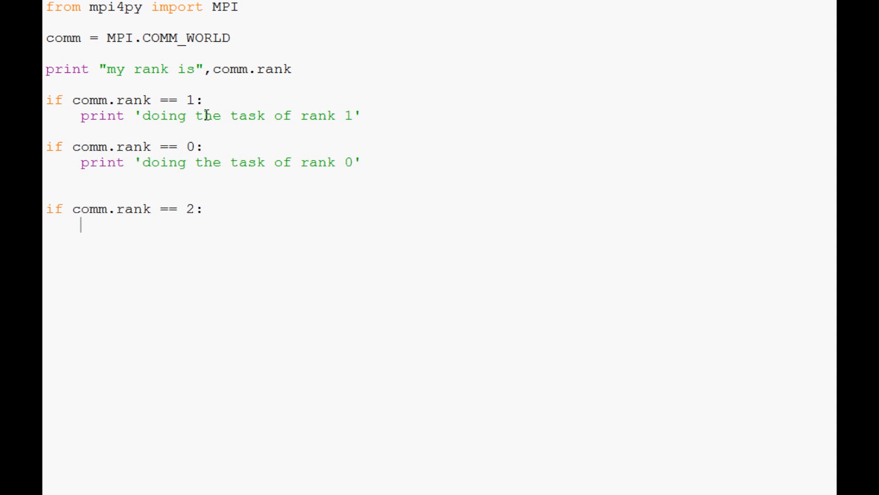
{"action": "type", "text": "print ''"}
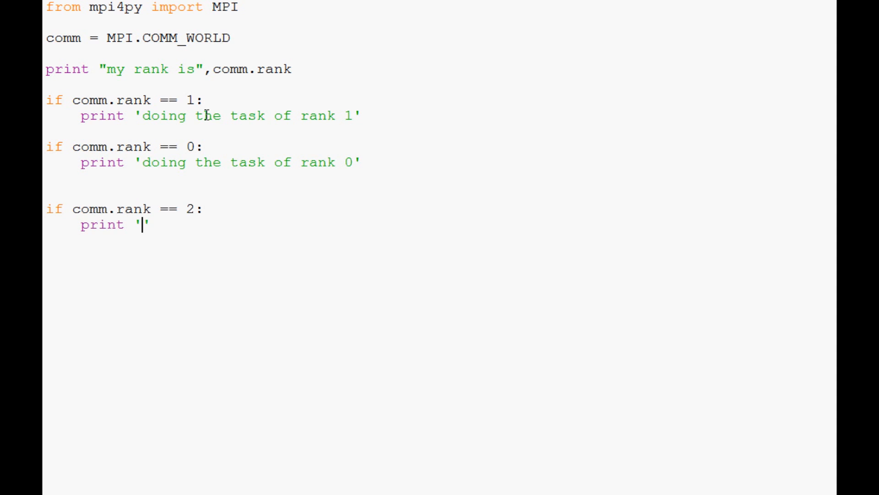
{"action": "type", "text": "doing the task"}
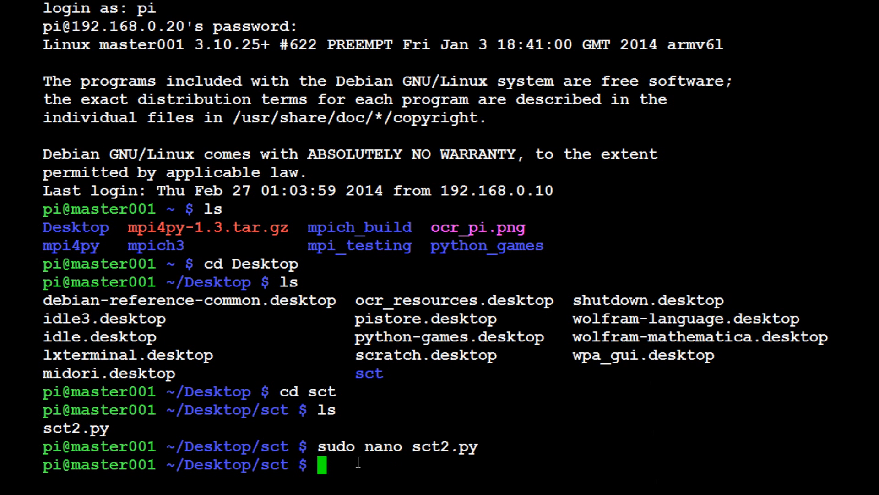
- Change into the Desktop directory in the PuTTY shell
{"action": "type", "text": "cd Desktop"}
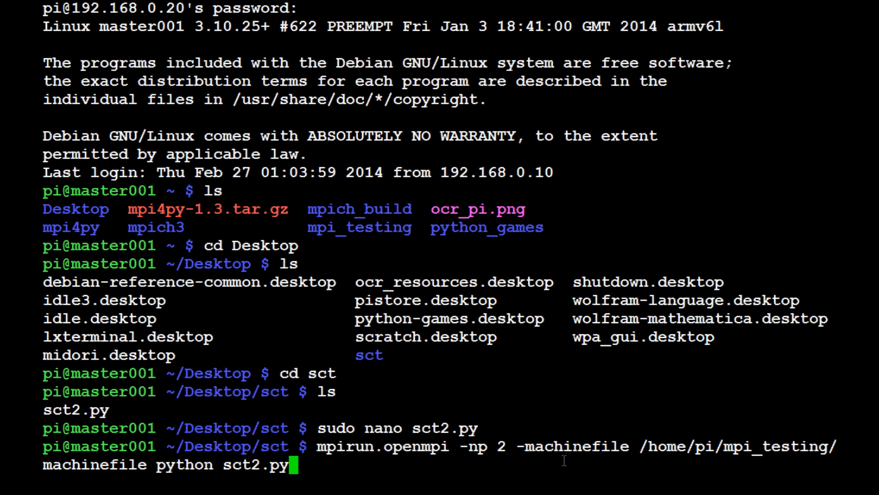
{"action": "mouse_move", "coordinate": [213, 464]}
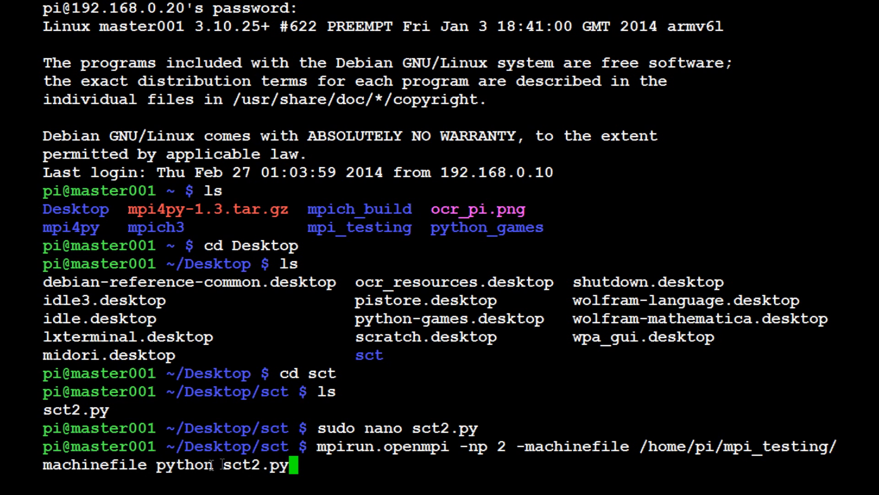
{"action": "mouse_move", "coordinate": [219, 464]}
{"action": "type", "text": "3"}
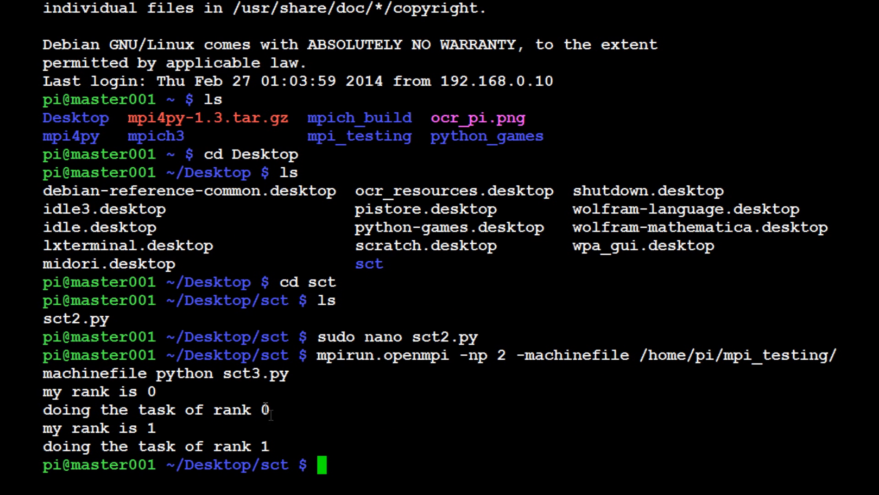
{"action": "mouse_move", "coordinate": [267, 432]}
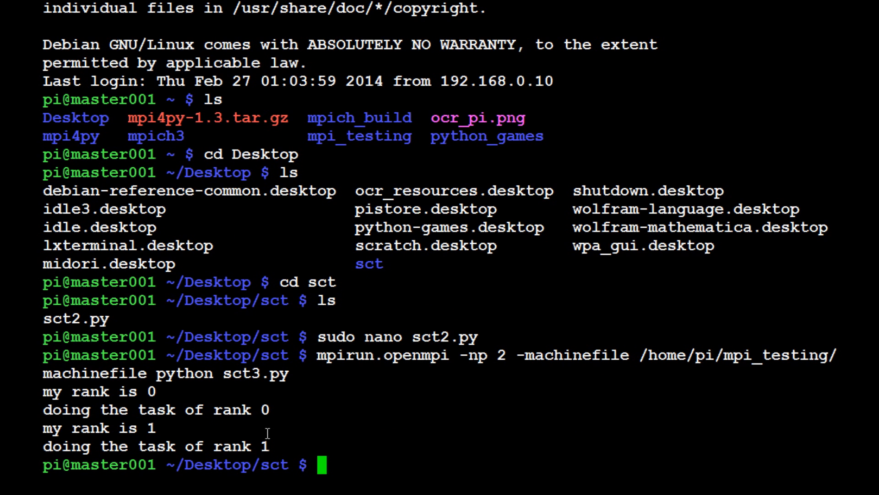
- Run mpirun.openmpi -np 2 with the mpi_testing machinefile on python sct3.py
{"action": "type", "text": "mpirun.openmpi -np 2 -machinefile /home/pi/mpi_testing/machinefile python sct3.py"}
{"action": "type", "text": "mpirun.openmpi -np 3 -machinefile /home/pi/mpi_testing/machinefile python sct3.py"}
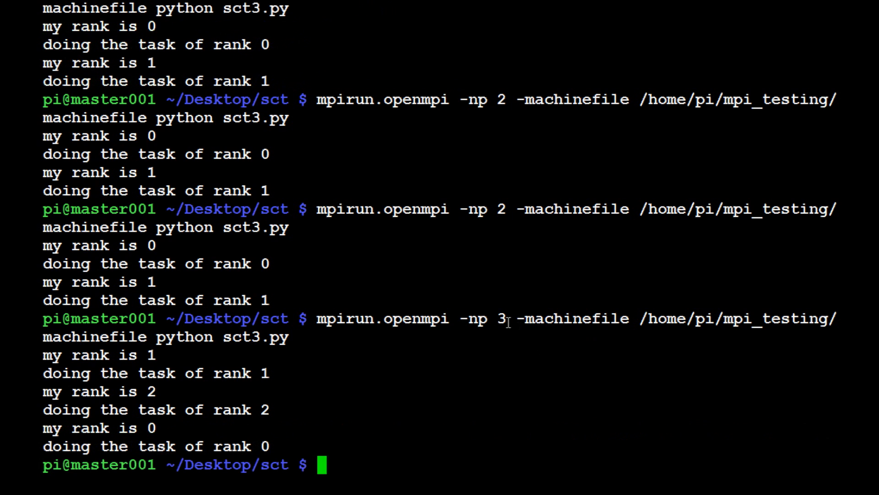
{"action": "mouse_move", "coordinate": [160, 353]}
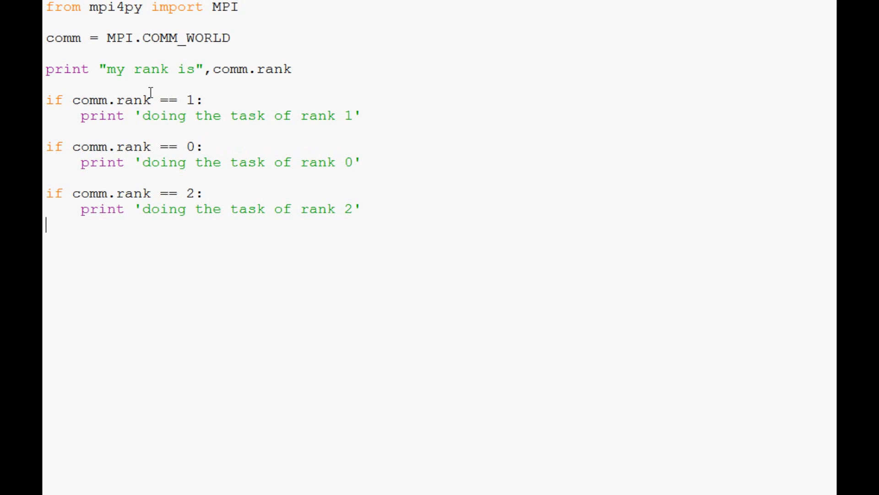
{"action": "mouse_move", "coordinate": [138, 18]}
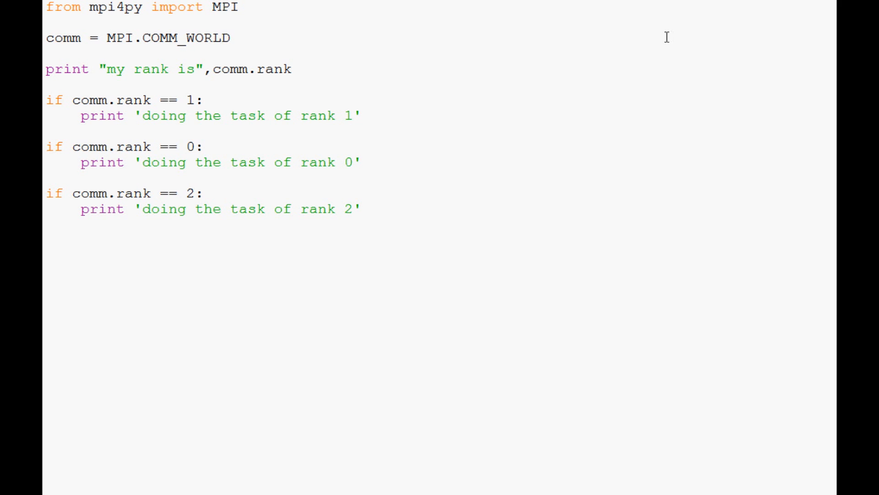
{"action": "mouse_move", "coordinate": [560, 94]}
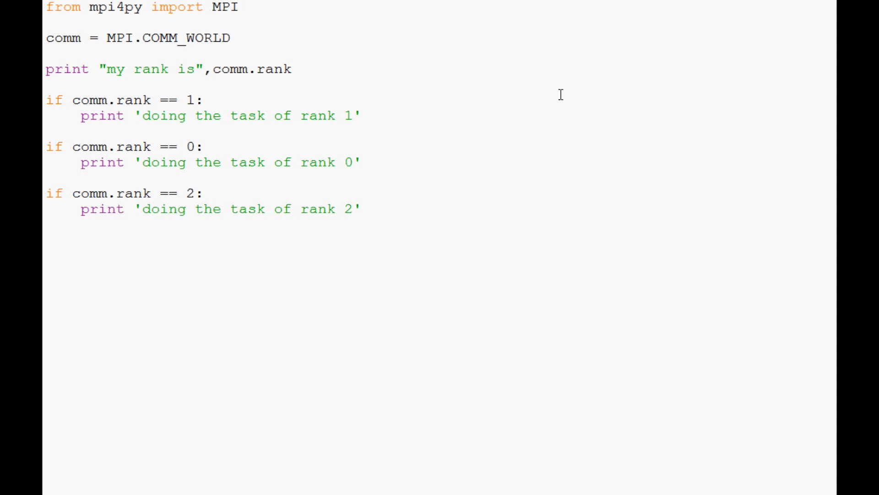
{"action": "mouse_move", "coordinate": [553, 93]}
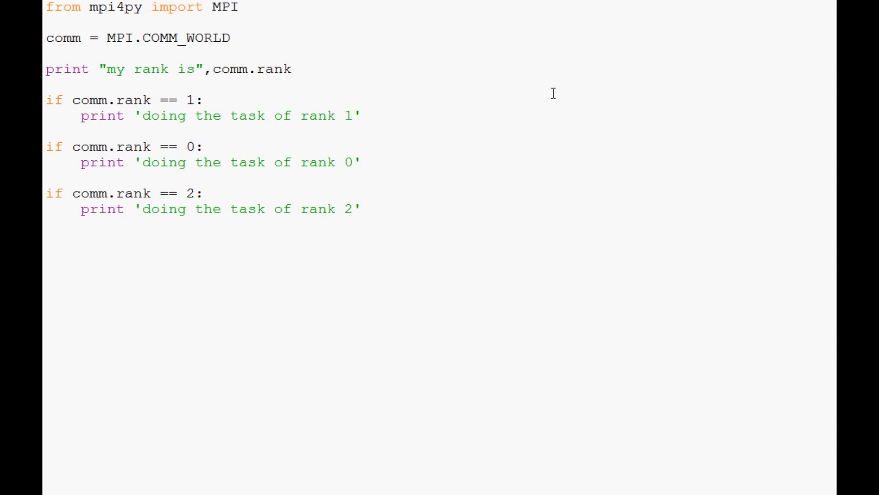